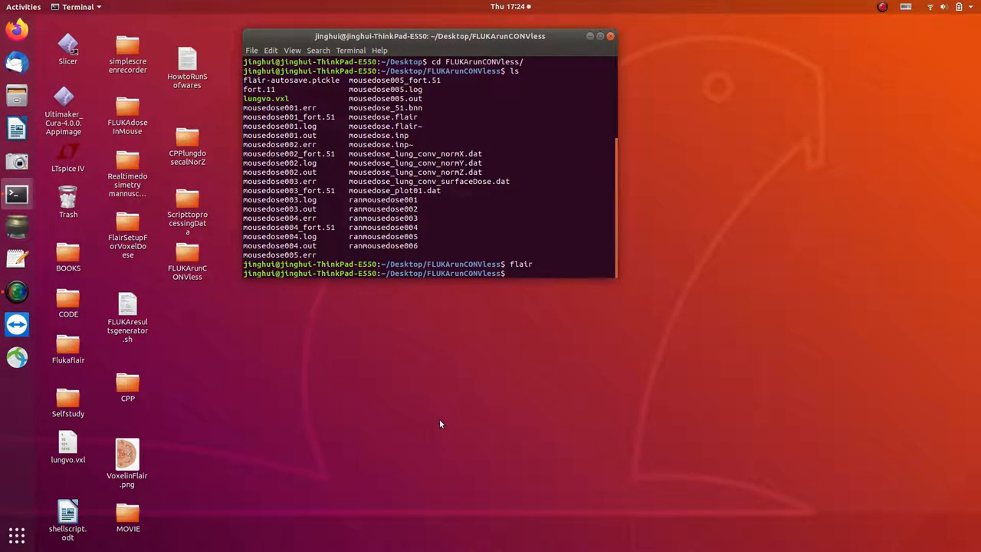
{"action": "mouse_move", "coordinate": [515, 227]}
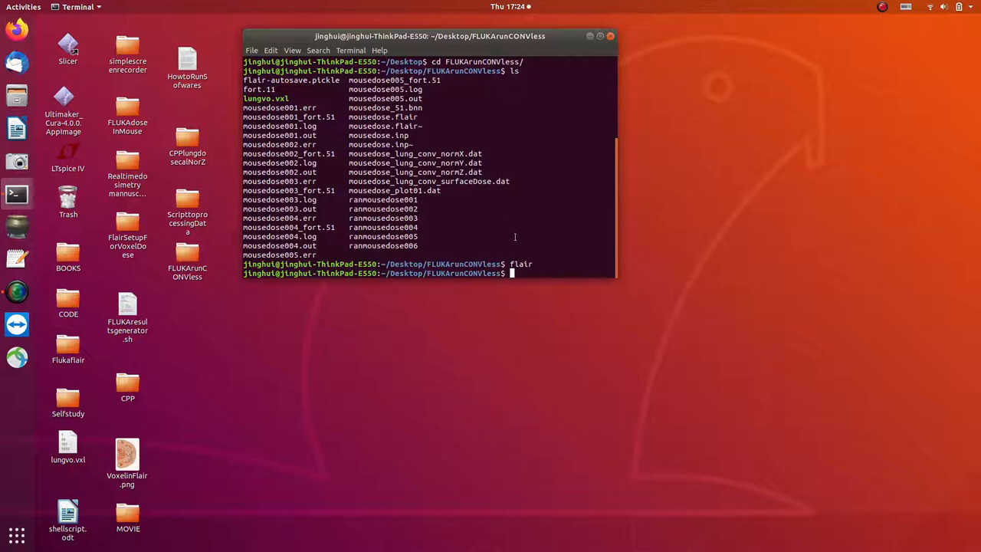
- Launch Flair from the FLUKArunCONVless terminal and dismiss the About Flair dialog
{"action": "type", "text": "flair"}
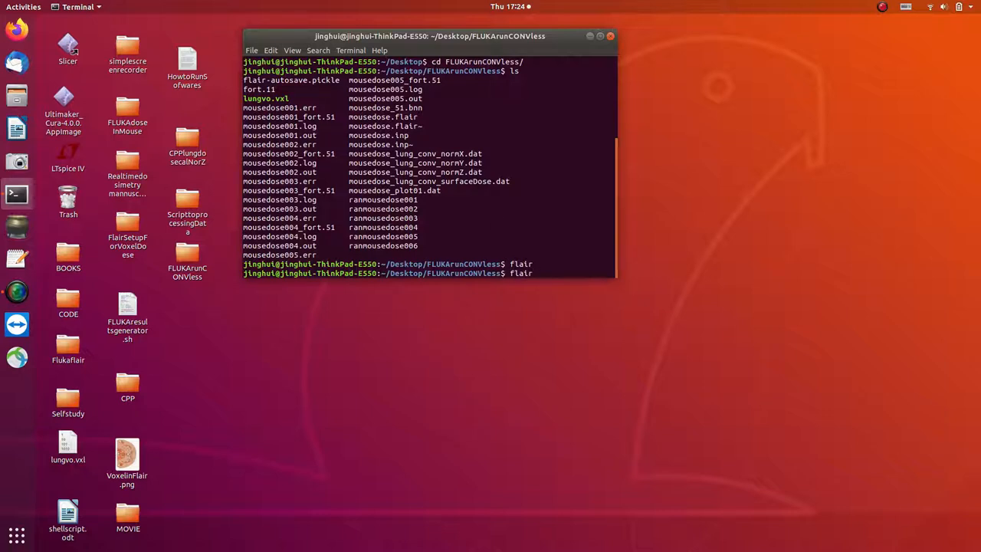
{"action": "key", "text": "Return"}
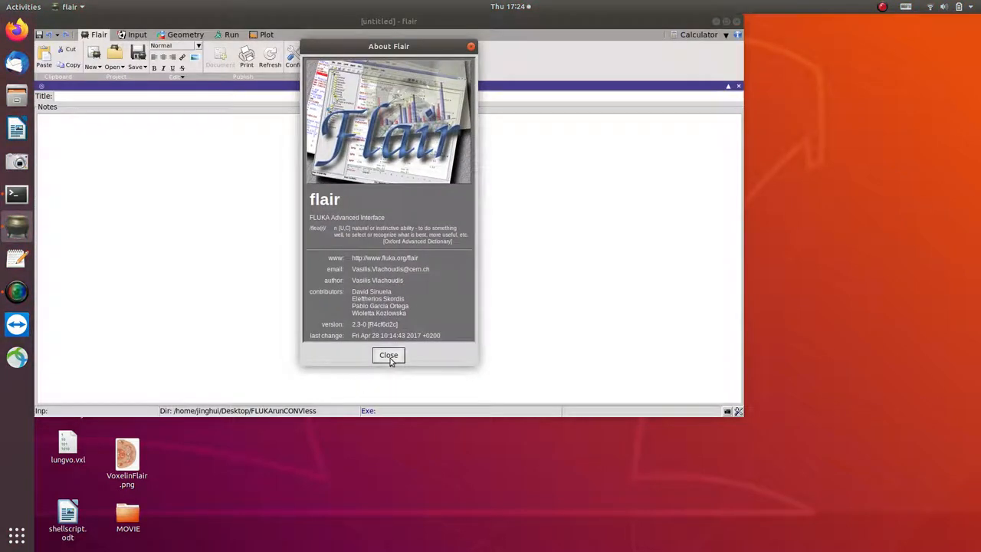
{"action": "left_click", "coordinate": [388, 355]}
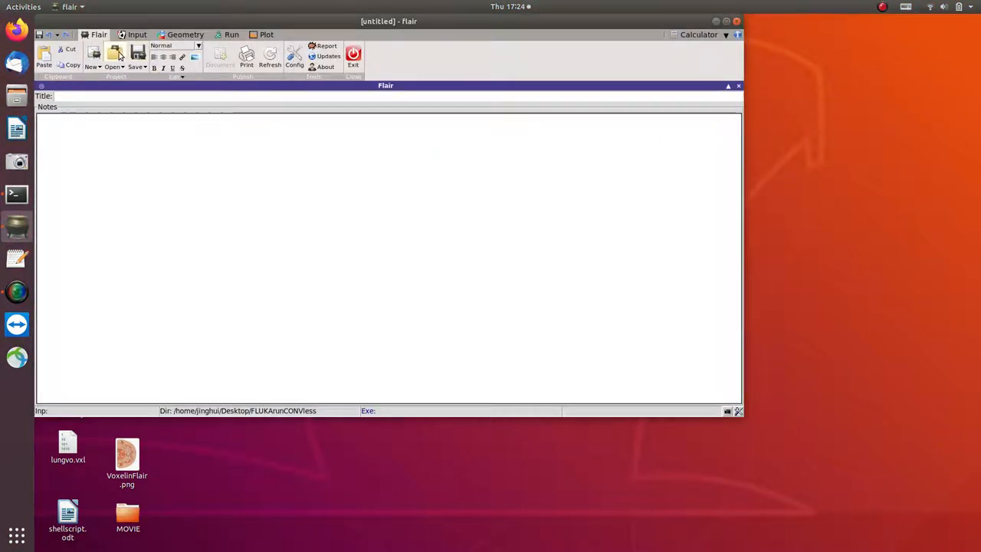
- Load mousedose.flair so the voxel mouse phantom appears in the geometry viewports
{"action": "left_click", "coordinate": [113, 54]}
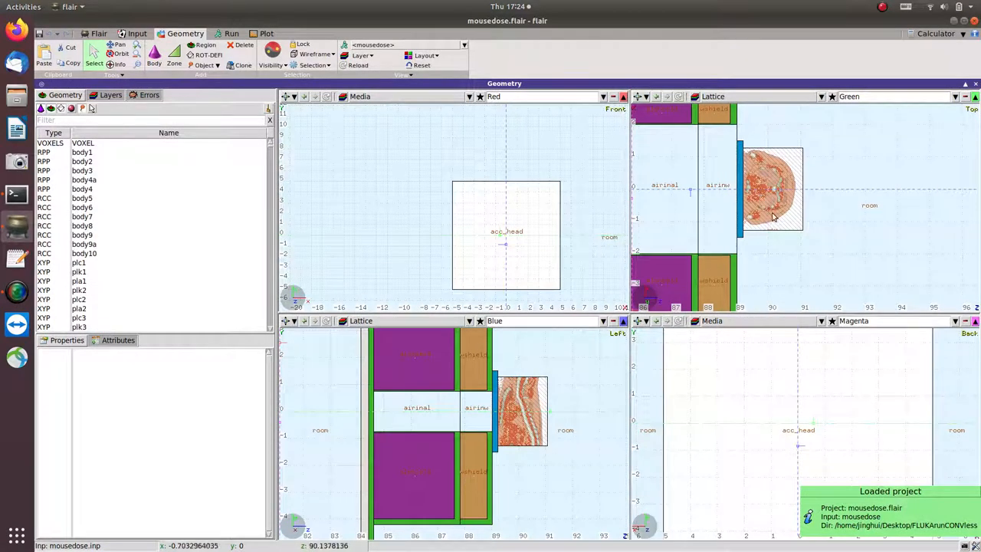
{"action": "mouse_move", "coordinate": [778, 197]}
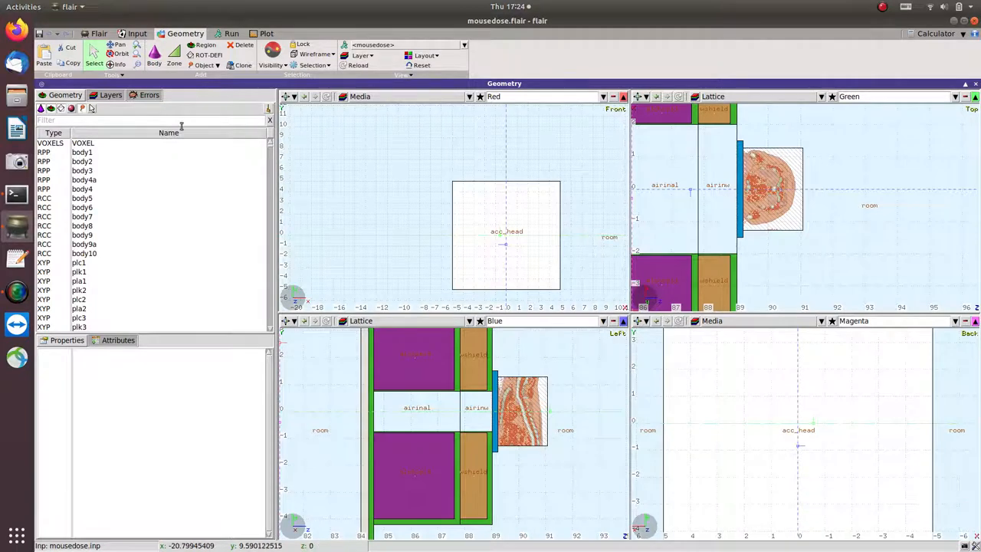
{"action": "mouse_move", "coordinate": [230, 34]}
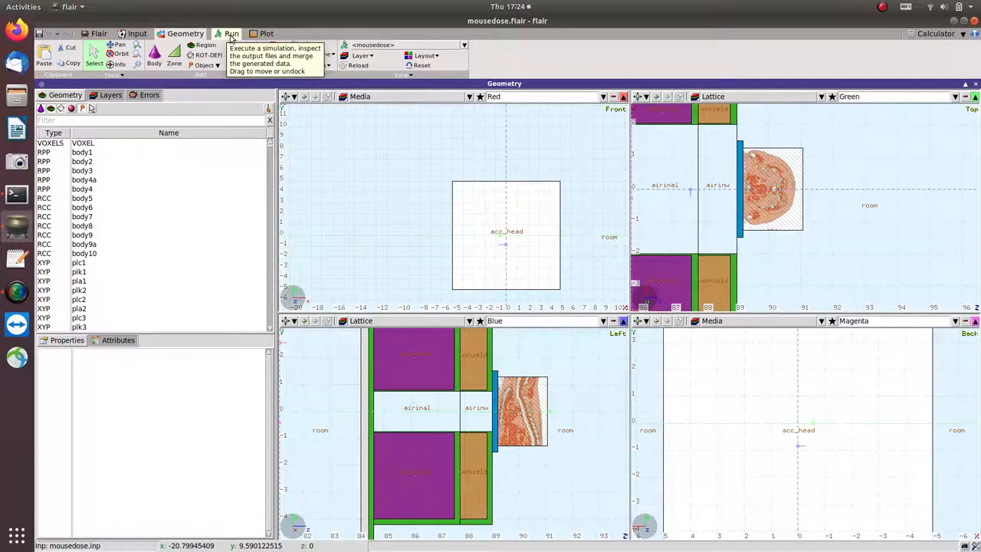
- Show the Run page's Files list with cycle 001's log, error, output and fort.51 files
{"action": "left_click", "coordinate": [230, 33]}
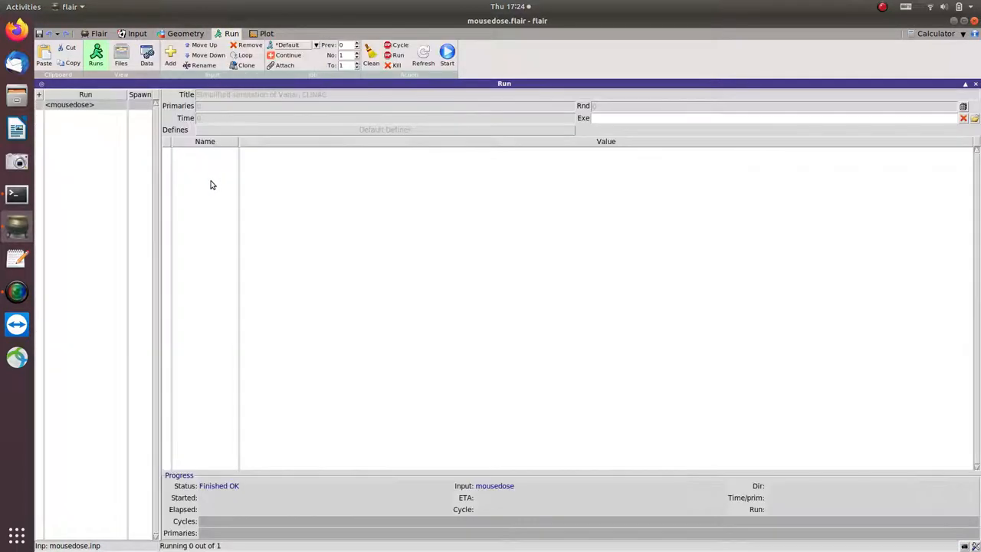
{"action": "left_click", "coordinate": [118, 55]}
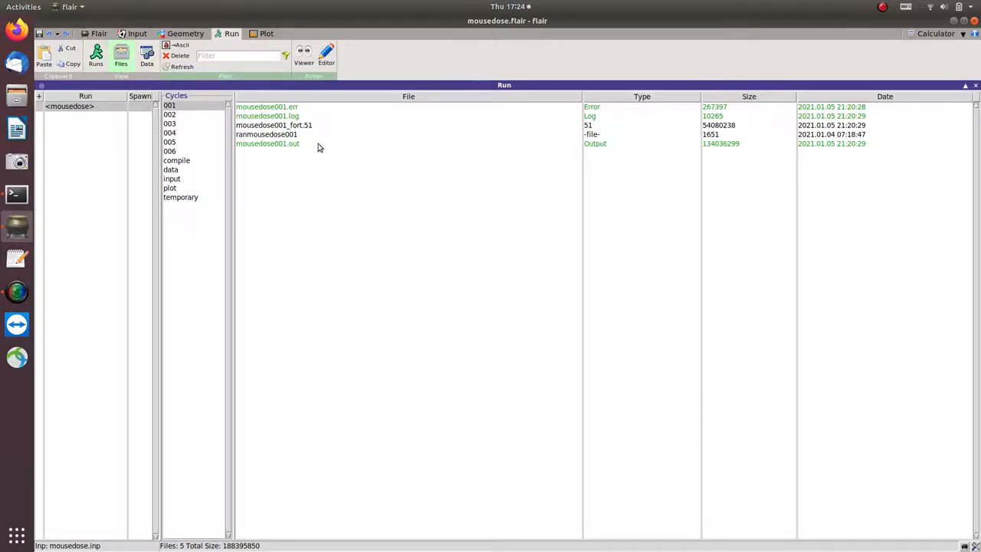
{"action": "mouse_move", "coordinate": [310, 148]}
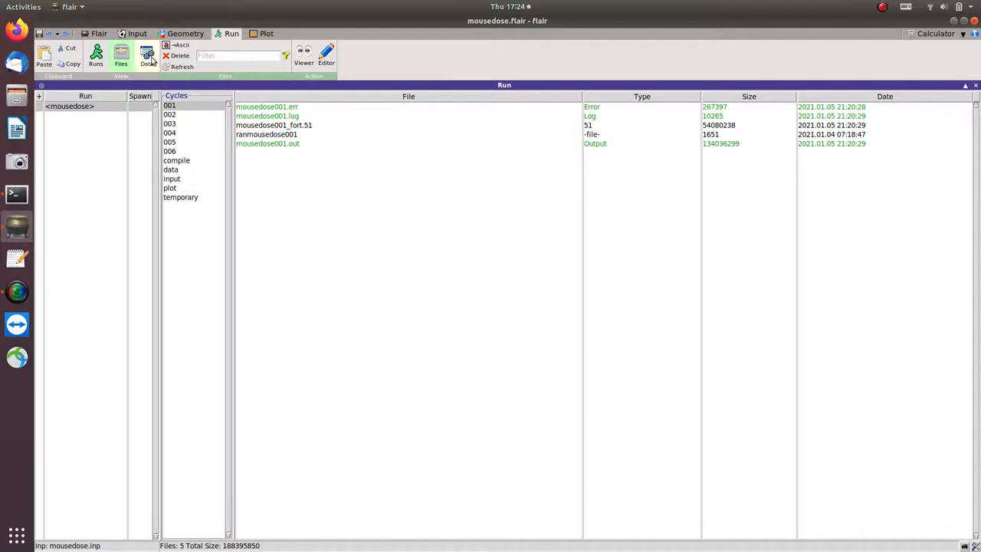
- Show the Data merge setup with mousedose_51, _52, _99.bnn and five fort.51 cycle files
{"action": "left_click", "coordinate": [147, 55]}
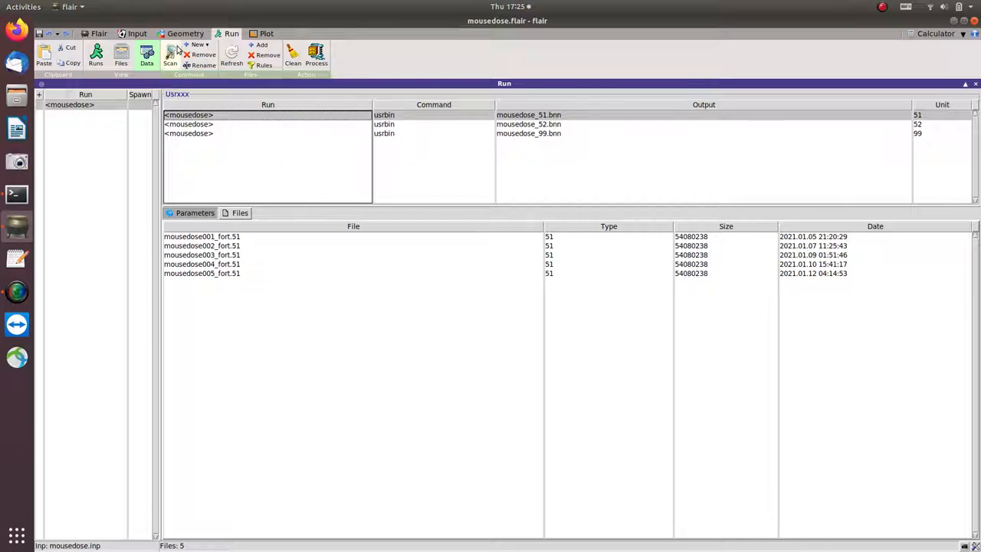
- Show the mousedose input cards down to the USRBIN dose-in-film scoring card and START
{"action": "left_click", "coordinate": [135, 33]}
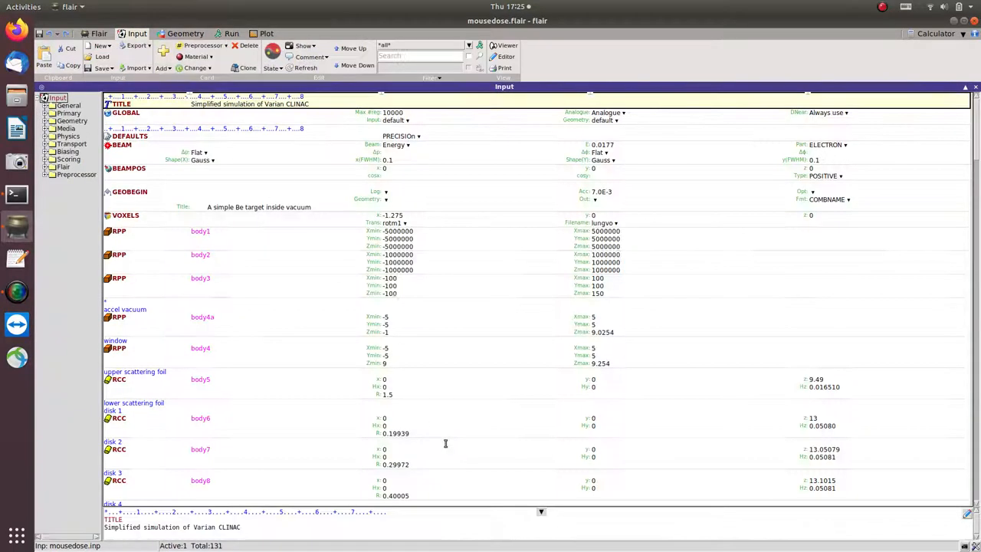
{"action": "scroll", "scroll_direction": "down", "scroll_amount": 3}
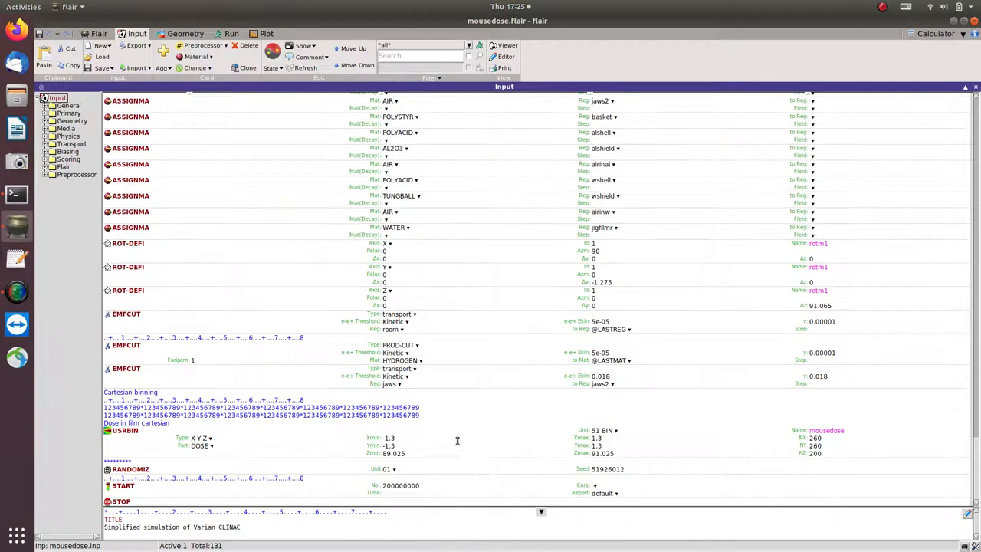
{"action": "mouse_move", "coordinate": [156, 439]}
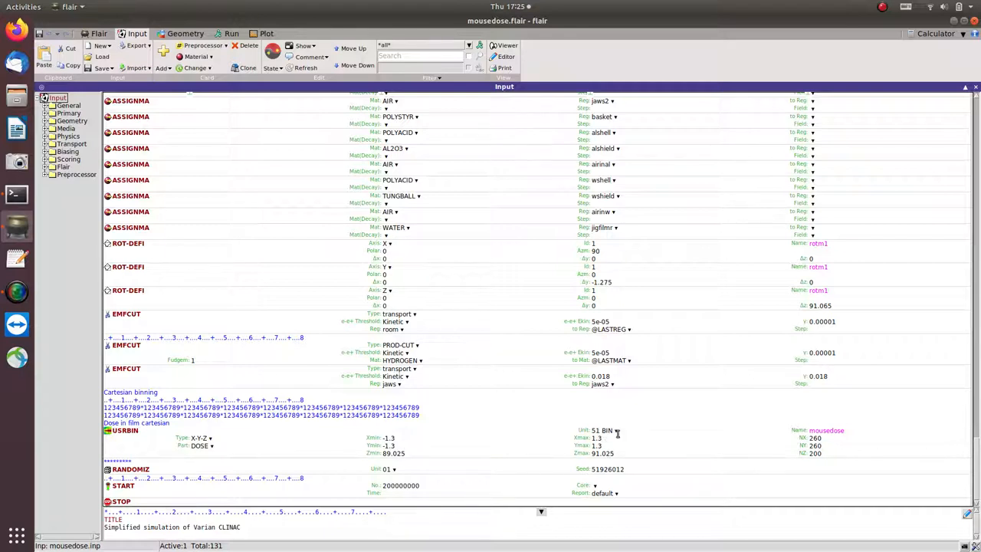
- Return to the Data view and process the five fort.51 cycles into the USRBIN .bnn files
{"action": "left_click", "coordinate": [230, 33]}
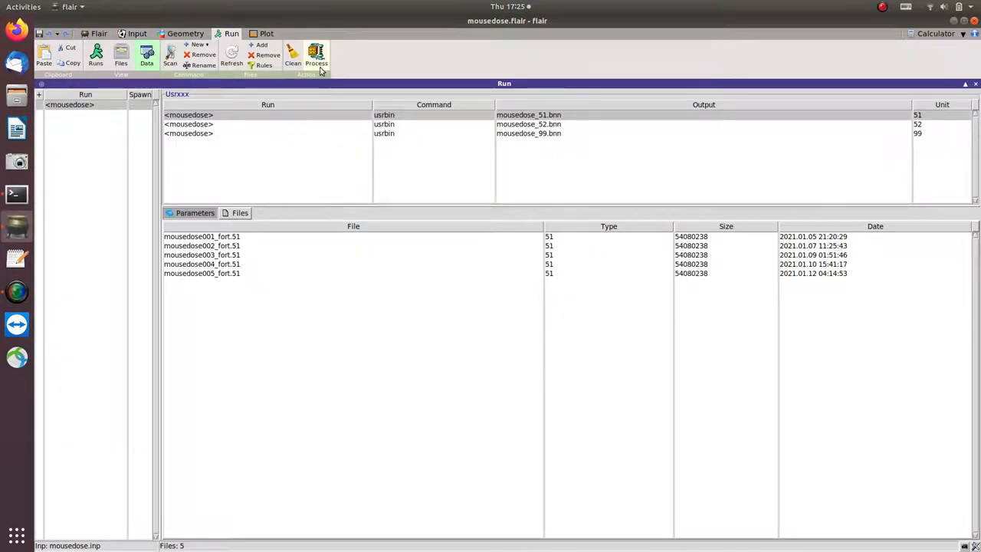
{"action": "mouse_move", "coordinate": [316, 54]}
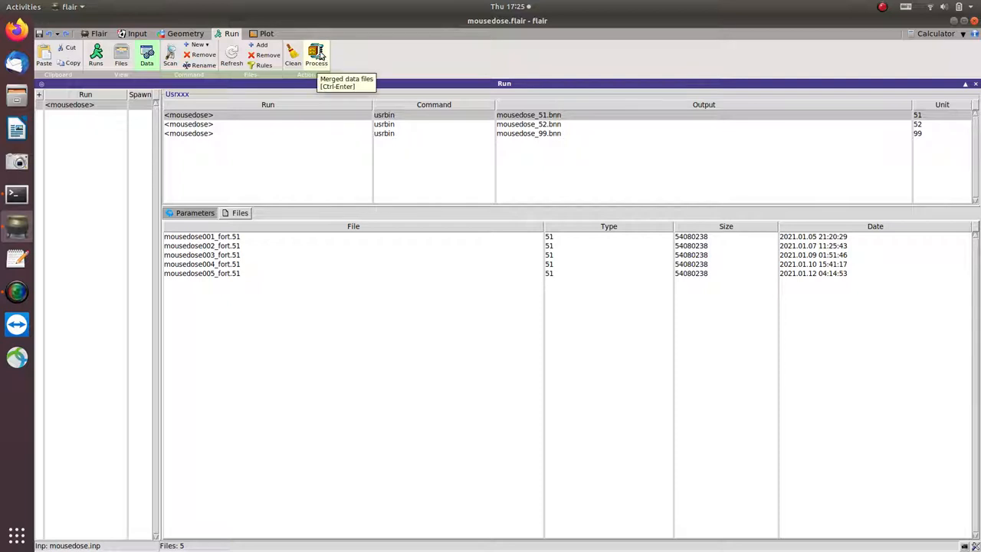
{"action": "left_click", "coordinate": [315, 54]}
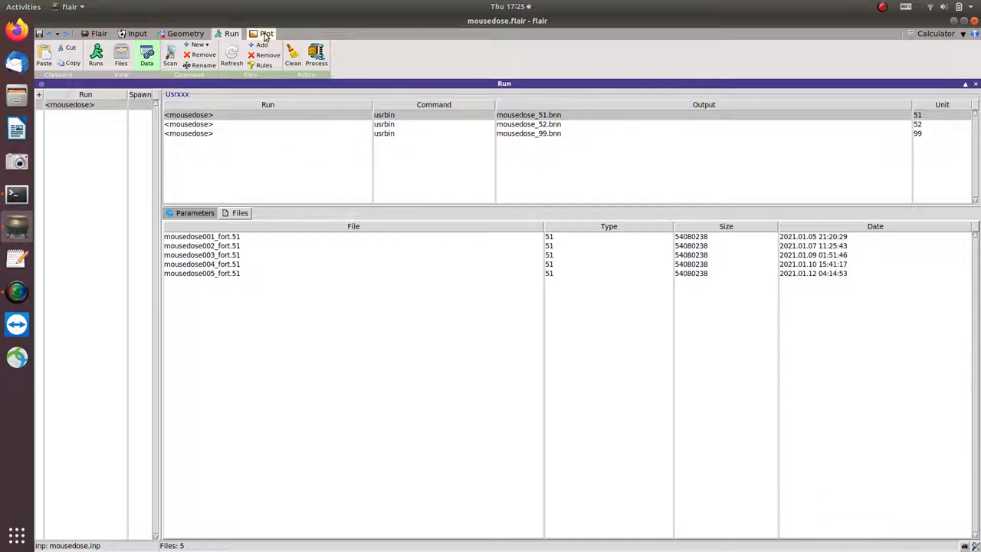
- Create a USRBIN plot reading mousedose_51.bnn, showing its XYZ dose binning from five cycles
{"action": "left_click", "coordinate": [266, 33]}
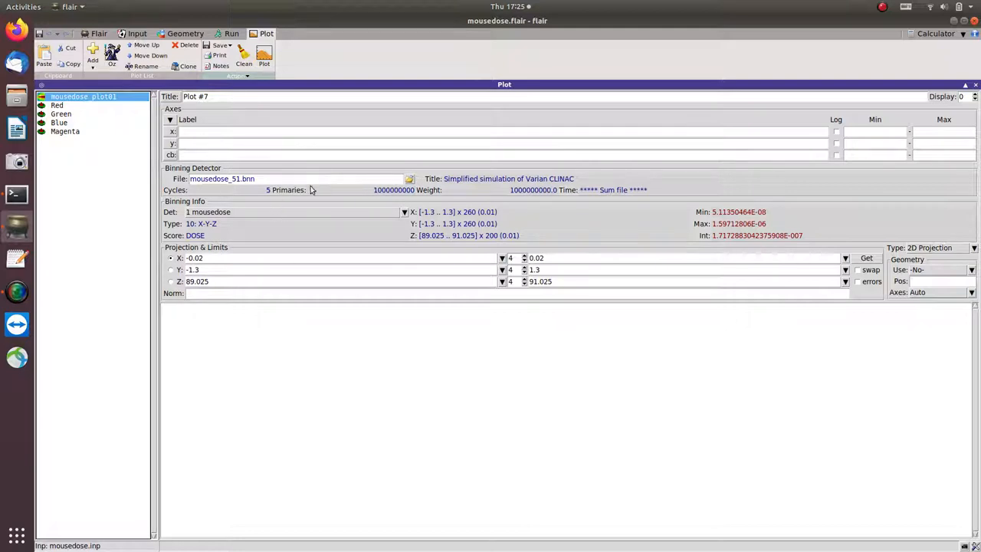
{"action": "left_click", "coordinate": [408, 178]}
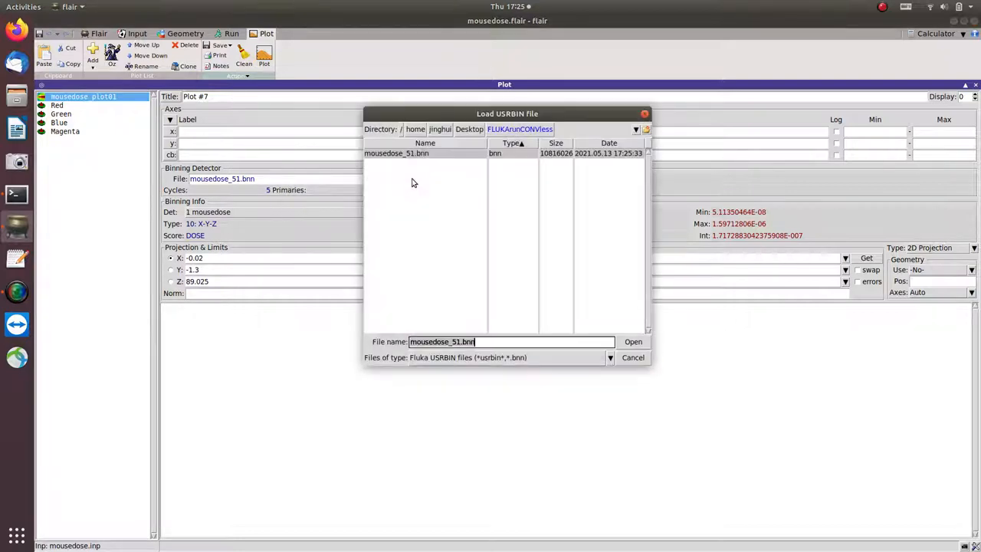
{"action": "left_click", "coordinate": [633, 342]}
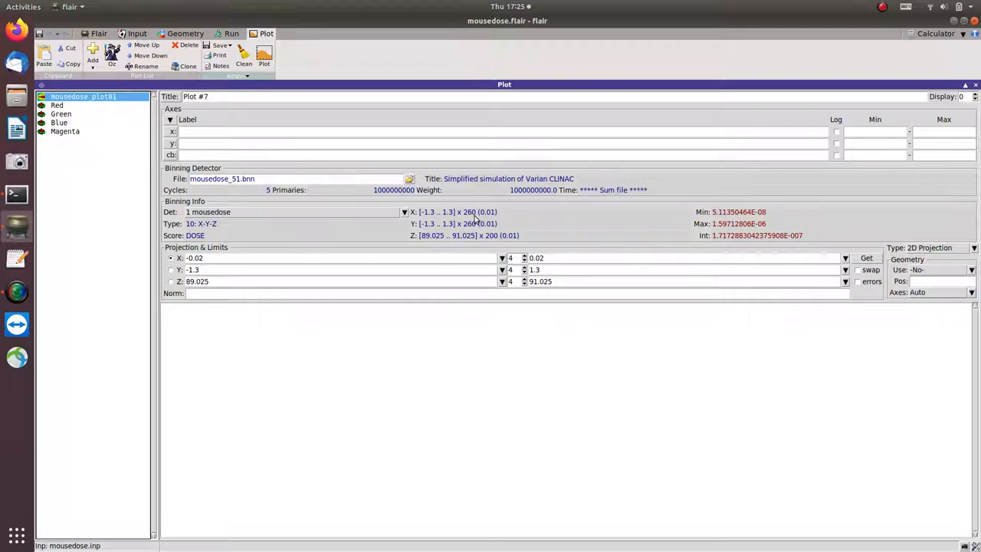
{"action": "mouse_move", "coordinate": [474, 239]}
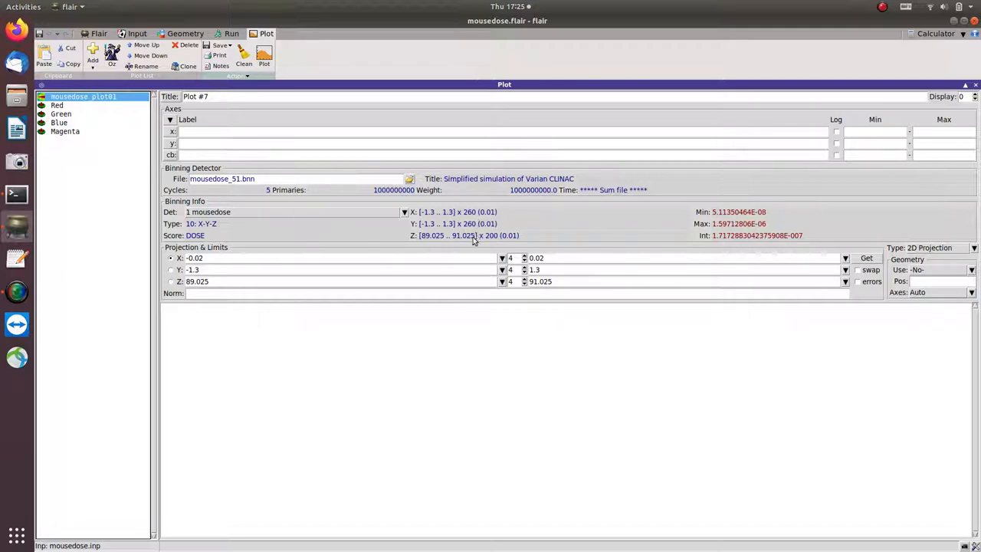
{"action": "mouse_move", "coordinate": [494, 224]}
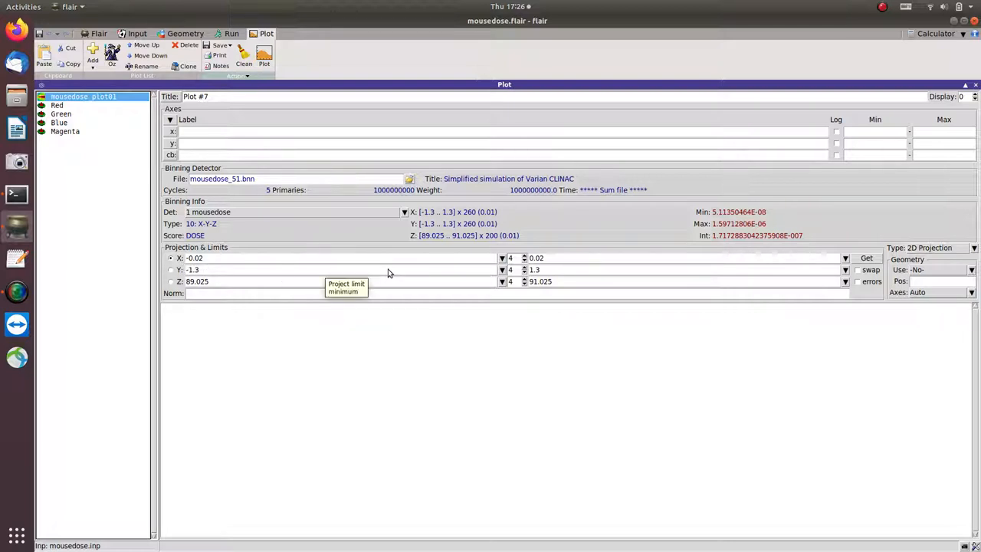
{"action": "mouse_move", "coordinate": [561, 265]}
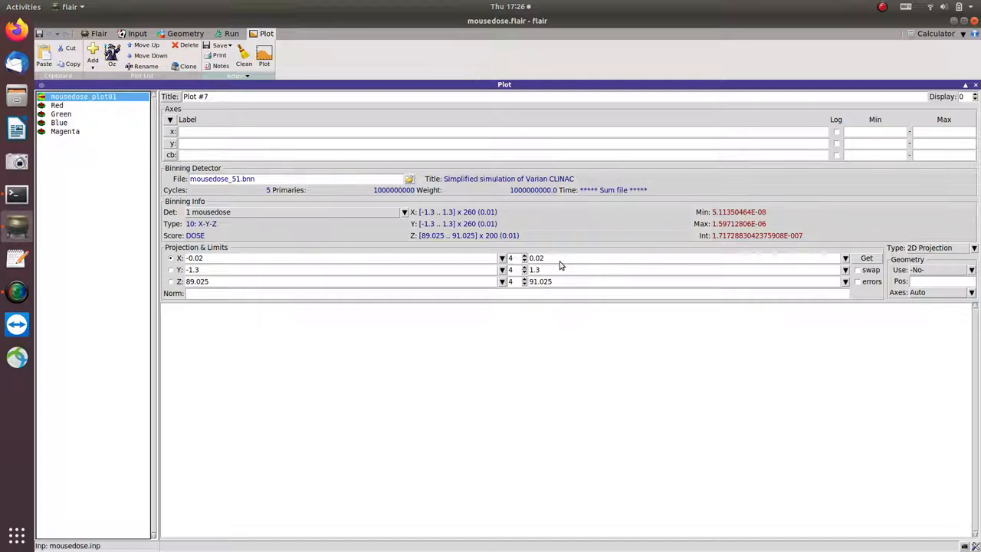
{"action": "mouse_move", "coordinate": [561, 261]}
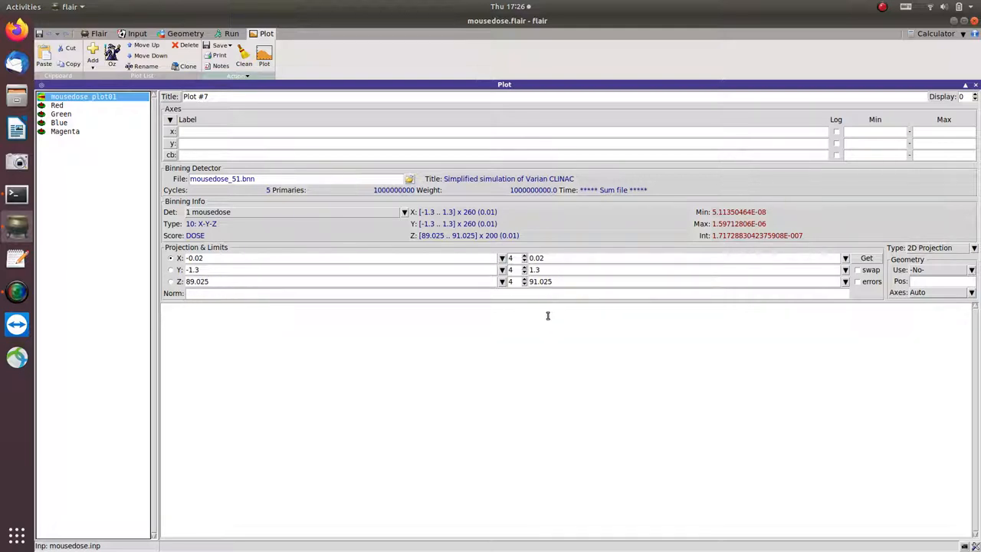
{"action": "mouse_move", "coordinate": [558, 297]}
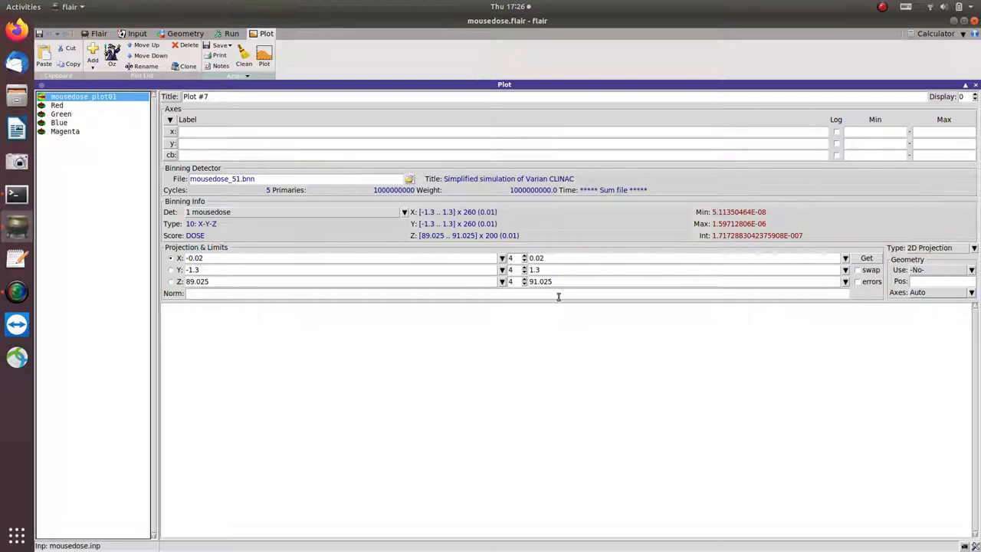
{"action": "mouse_move", "coordinate": [475, 307]}
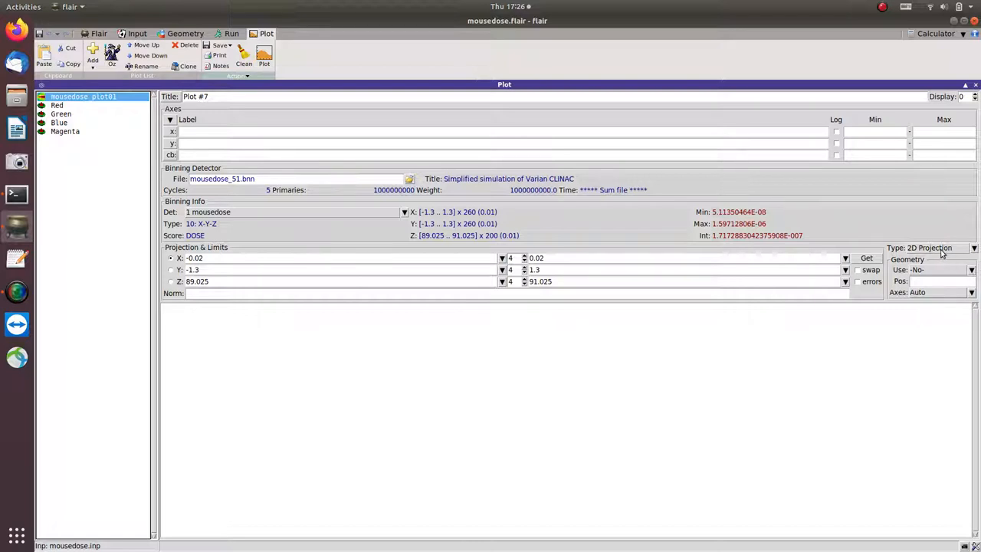
{"action": "mouse_move", "coordinate": [279, 61]}
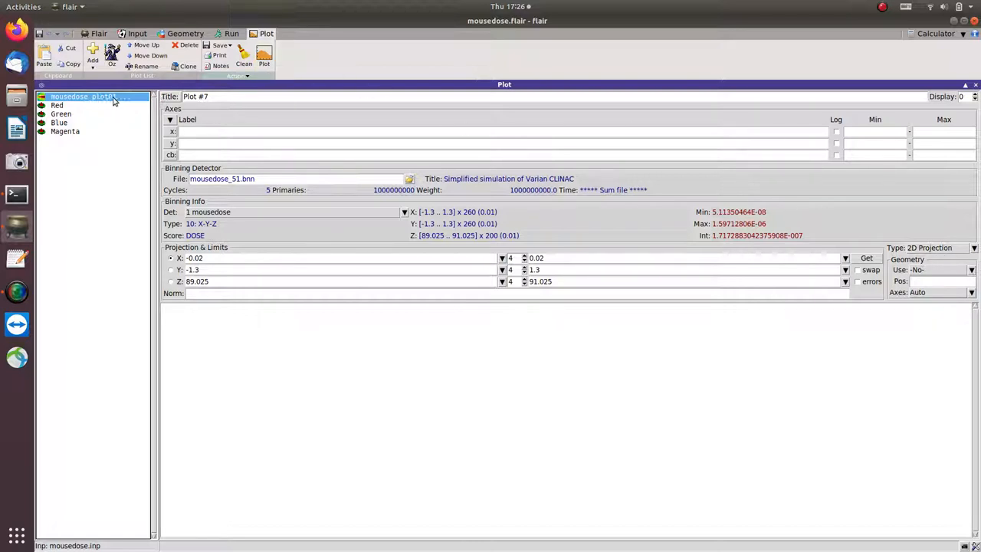
{"action": "mouse_move", "coordinate": [264, 58]}
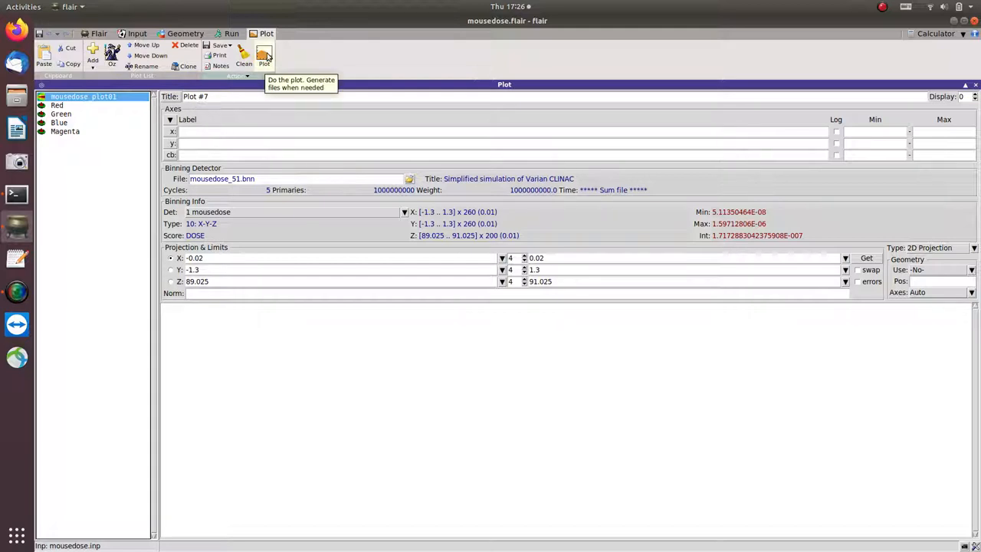
- Render Plot #7 as a colour dose map over Y -1.5 to 1.5 and Z 89–91.5
{"action": "left_click", "coordinate": [263, 55]}
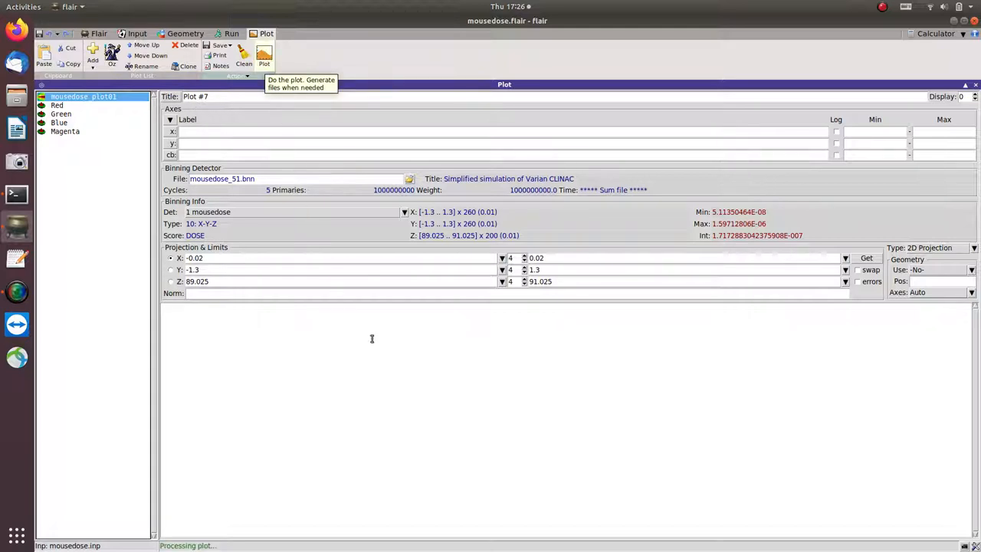
{"action": "left_click", "coordinate": [263, 56]}
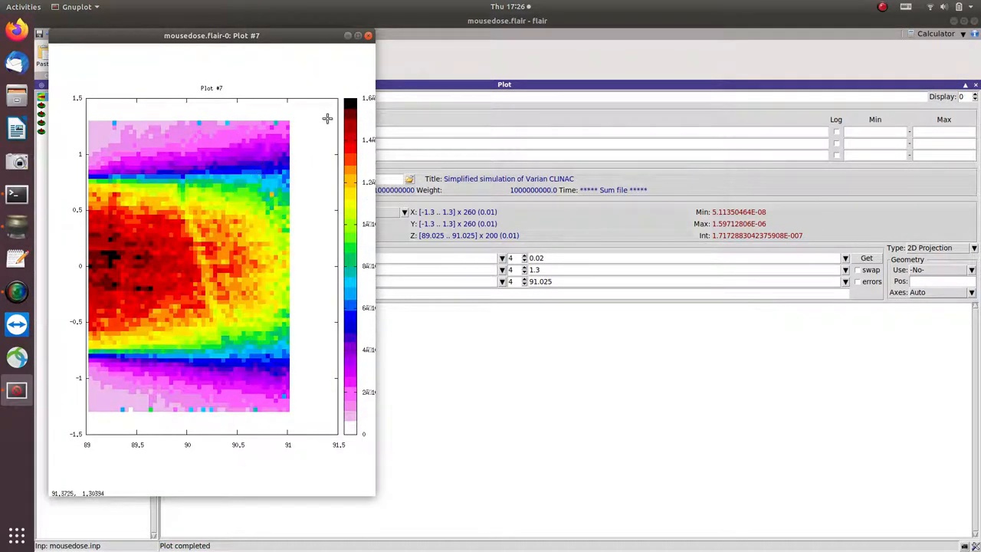
{"action": "mouse_move", "coordinate": [193, 279]}
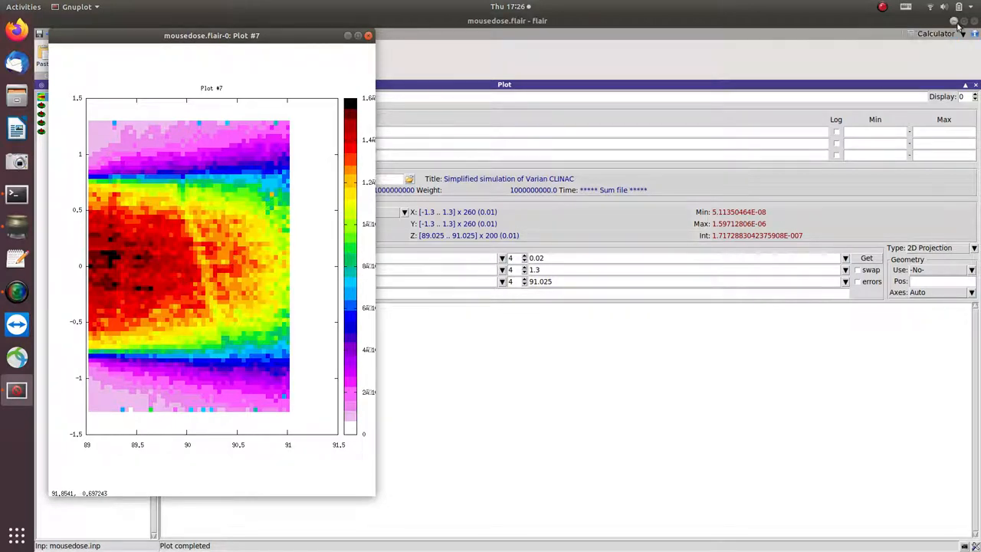
{"action": "mouse_move", "coordinate": [248, 279]}
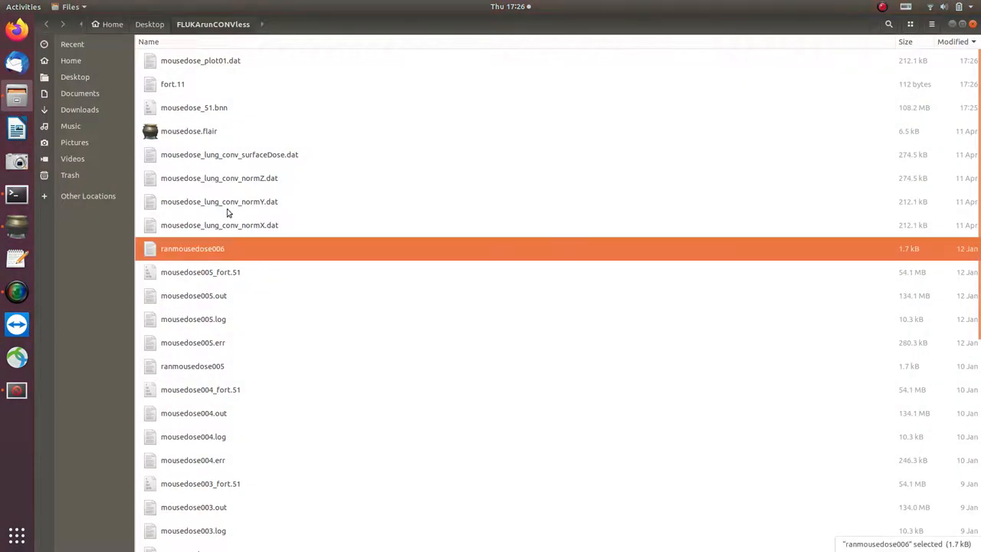
- Open mousedose_plot01.dat from FLUKArunCONVless in Text Editor to view the exported dose data
{"action": "left_click", "coordinate": [200, 61]}
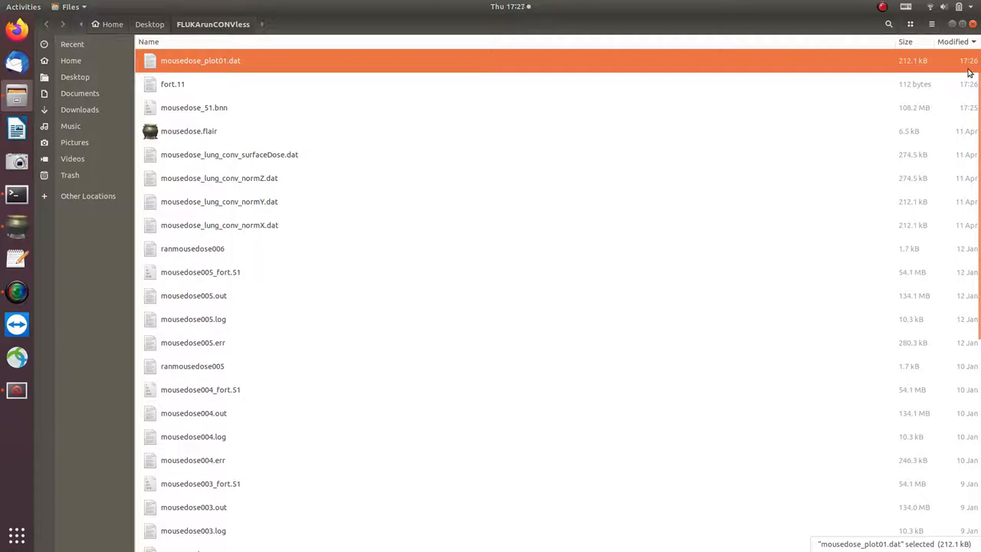
{"action": "mouse_move", "coordinate": [910, 101]}
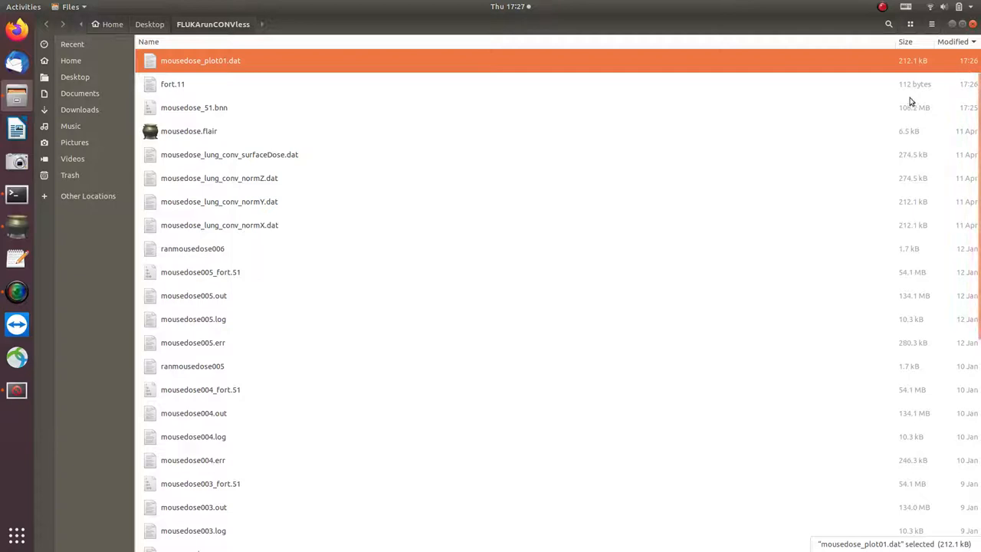
{"action": "double_click", "coordinate": [199, 61]}
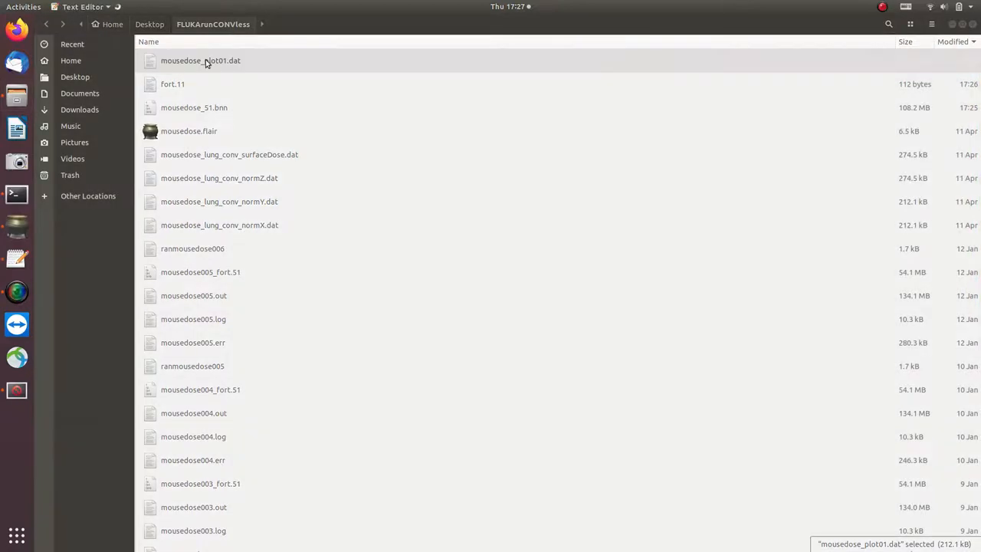
{"action": "double_click", "coordinate": [201, 61]}
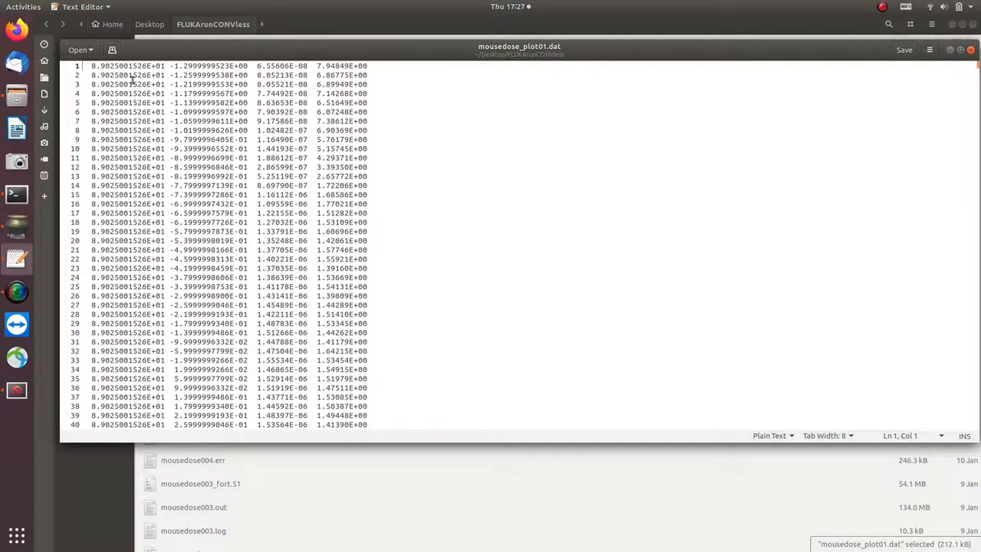
{"action": "mouse_move", "coordinate": [143, 114]}
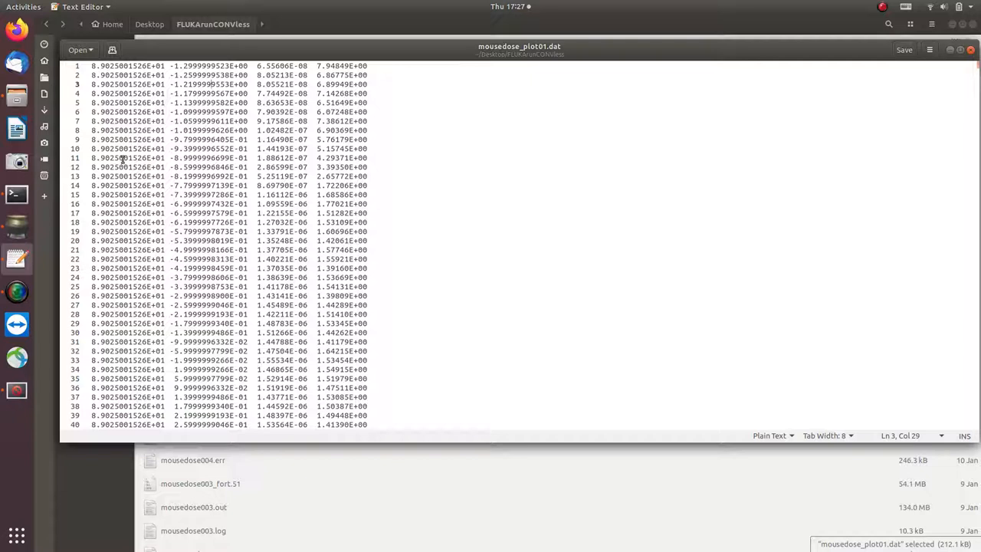
{"action": "left_click", "coordinate": [125, 83]}
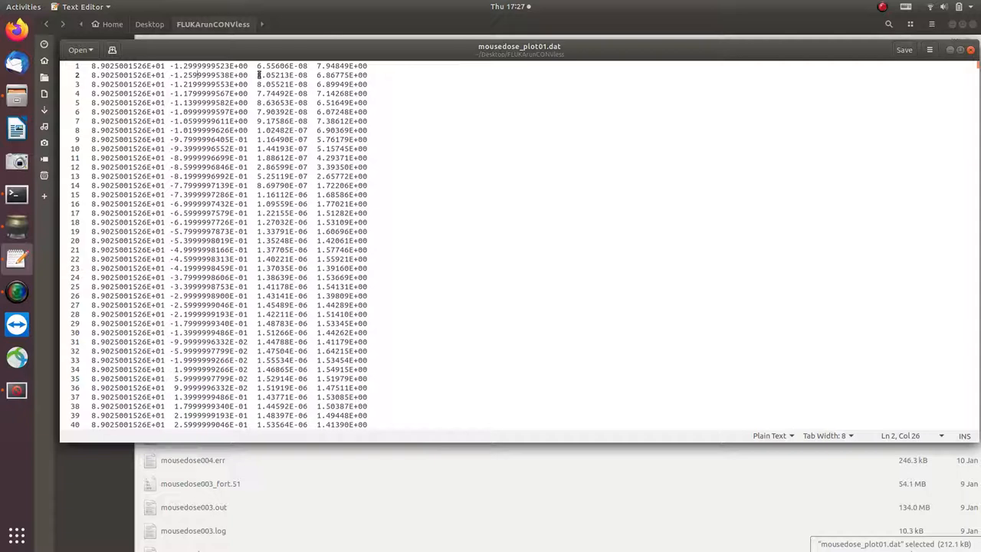
{"action": "double_click", "coordinate": [285, 65]}
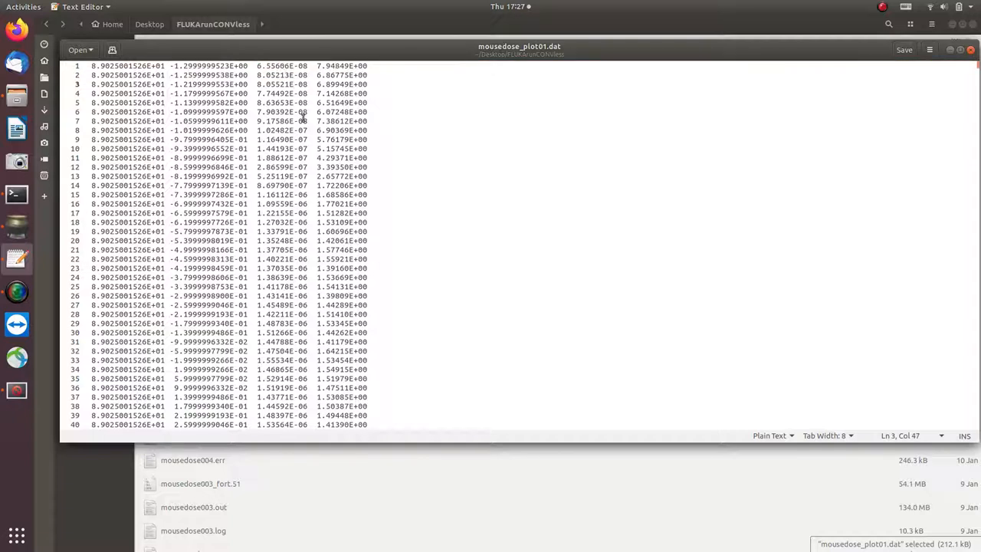
{"action": "mouse_move", "coordinate": [284, 136]}
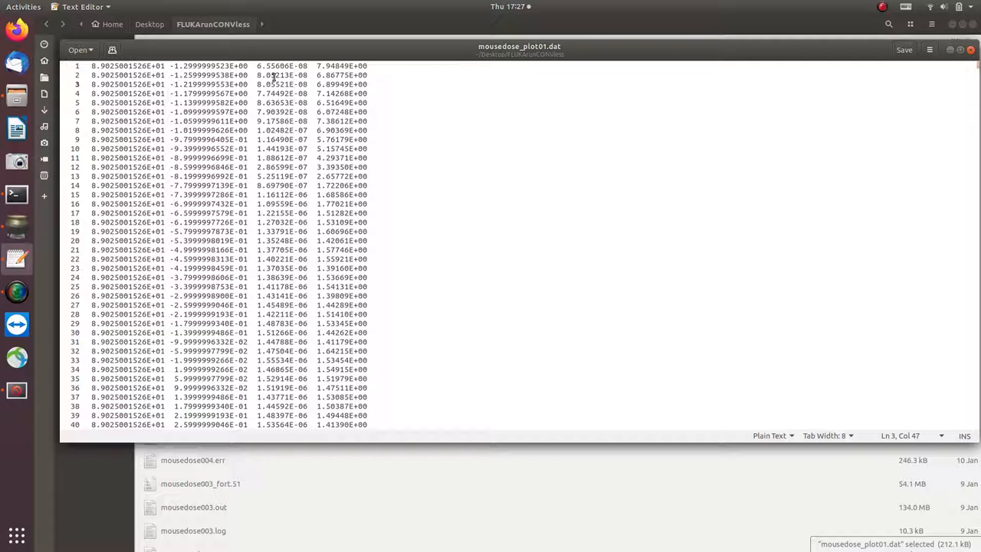
{"action": "double_click", "coordinate": [365, 65]}
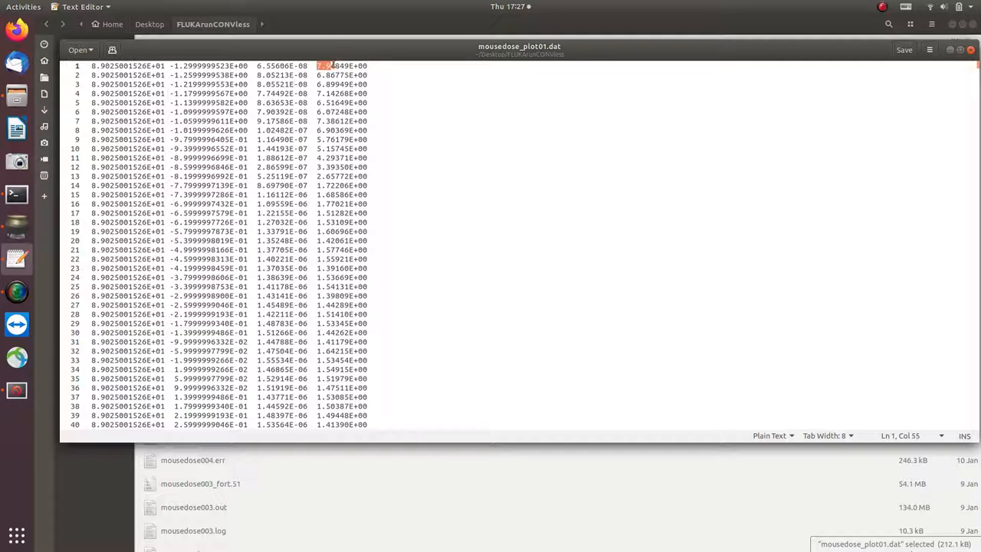
{"action": "left_click", "coordinate": [372, 66]}
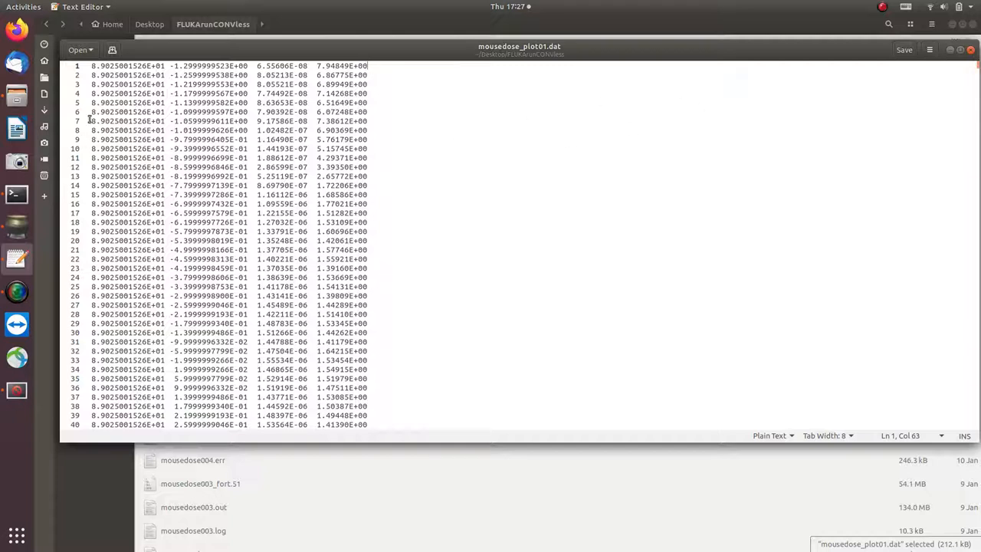
{"action": "mouse_move", "coordinate": [193, 223]}
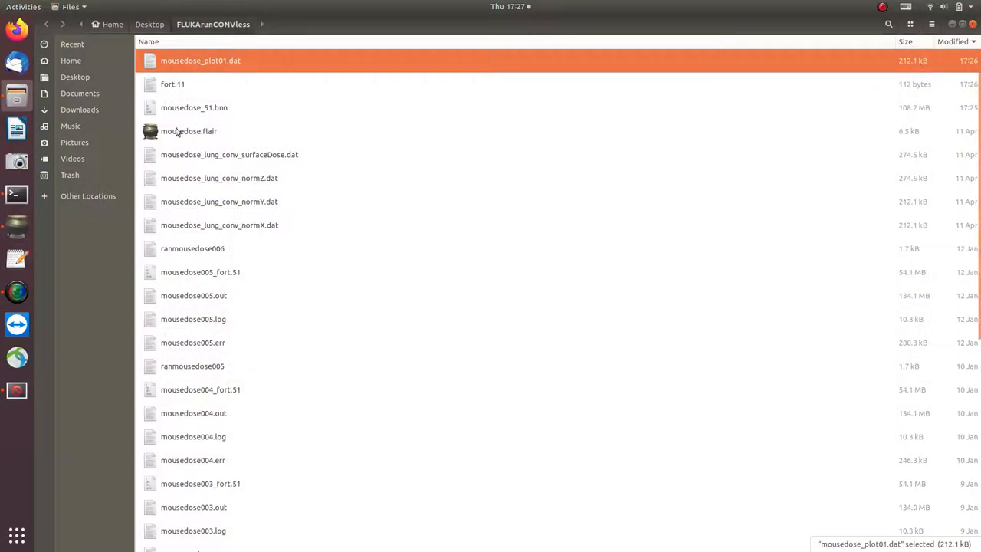
- Bring Flair back to the front showing Plot #7's 2D projection settings for mousedose_51.bnn
{"action": "double_click", "coordinate": [188, 132]}
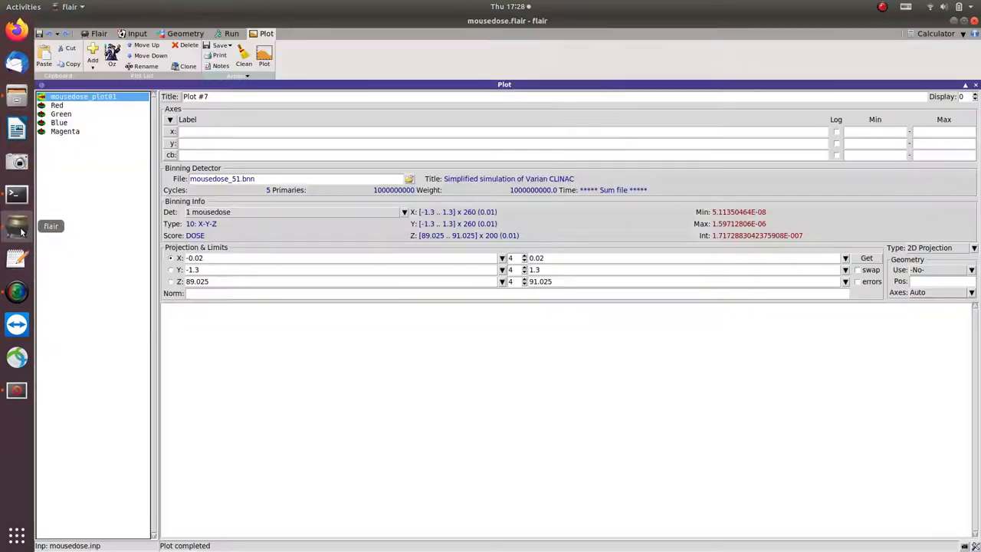
{"action": "mouse_move", "coordinate": [568, 273]}
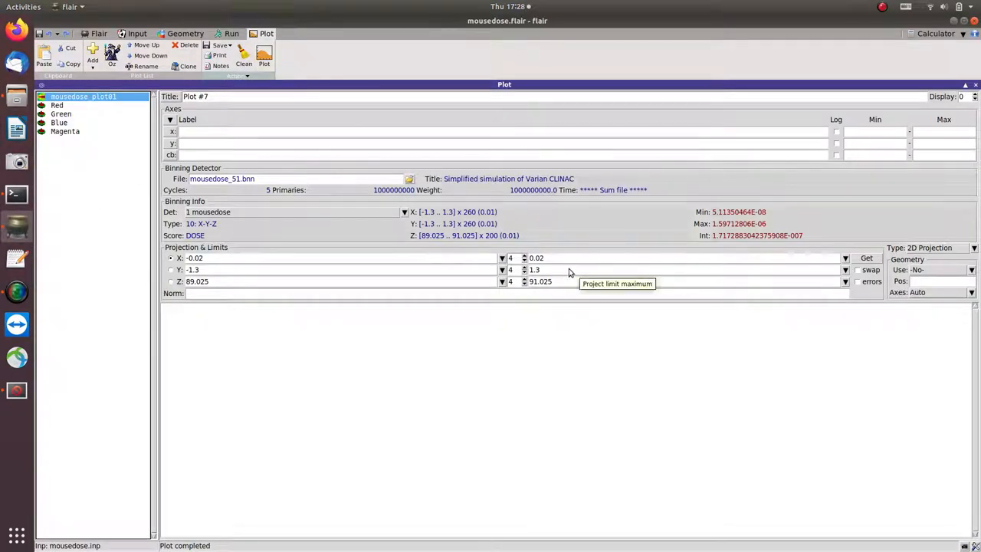
{"action": "mouse_move", "coordinate": [328, 239]}
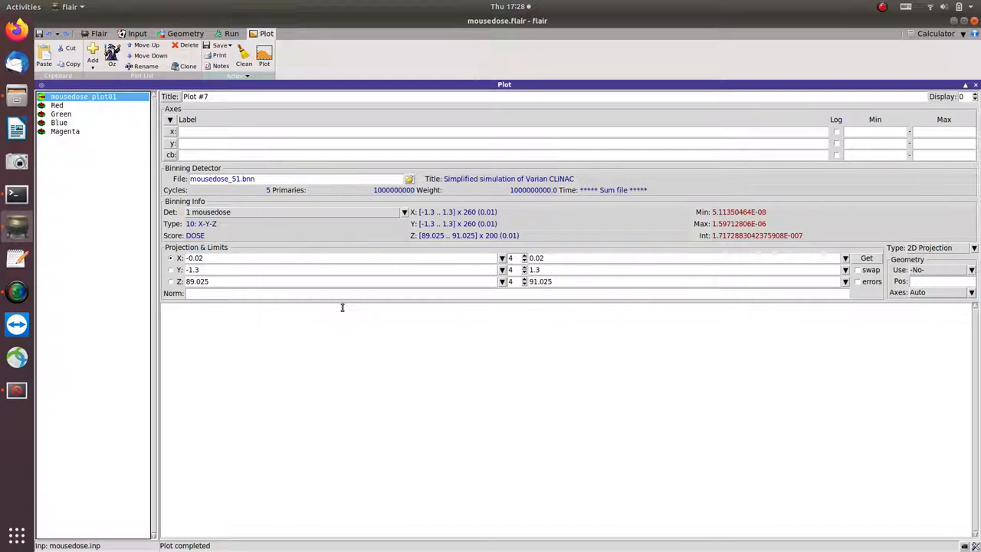
{"action": "mouse_move", "coordinate": [870, 61]}
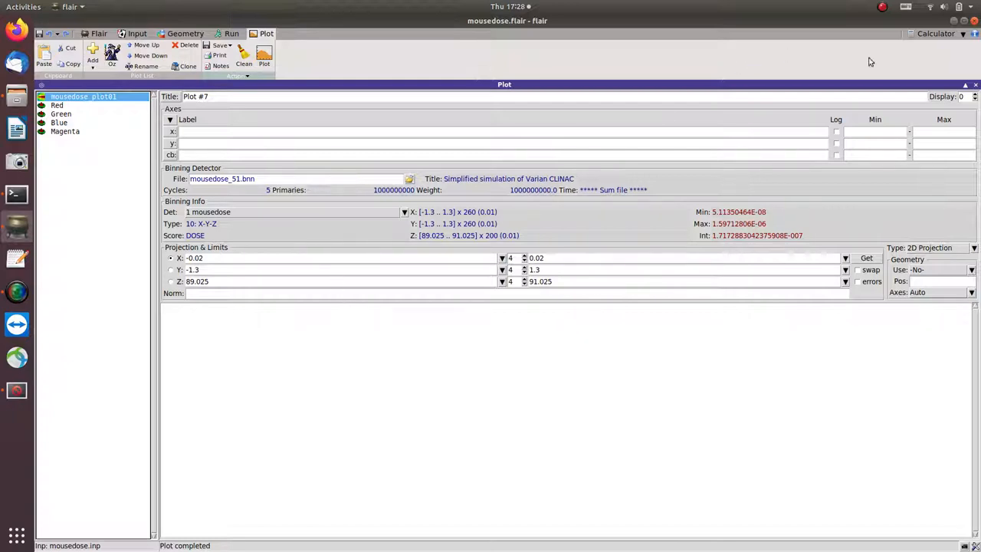
{"action": "mouse_move", "coordinate": [914, 37]}
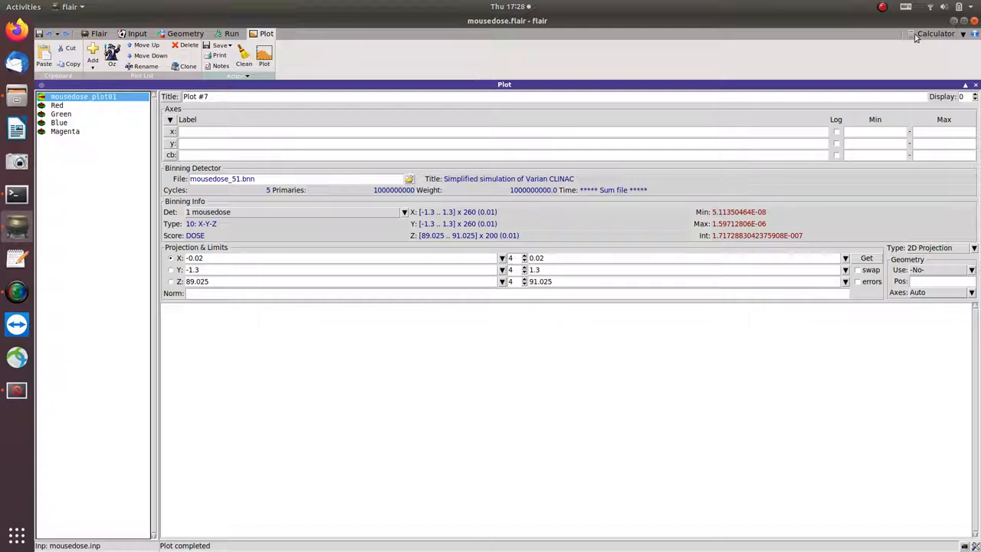